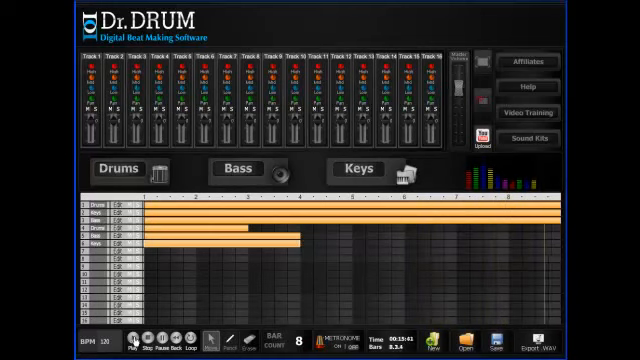
# Bring up the drum machine section with its Sound Kit list.
pyautogui.click(136, 344)
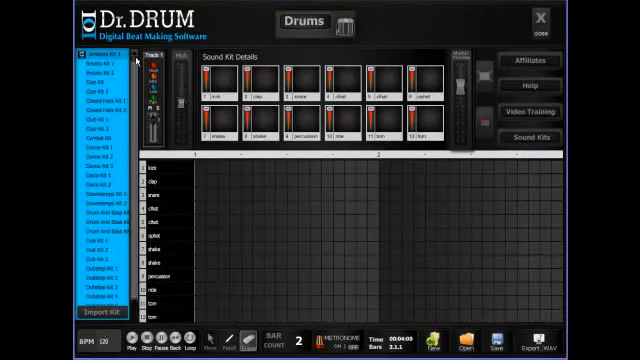
pyautogui.scroll(-3)
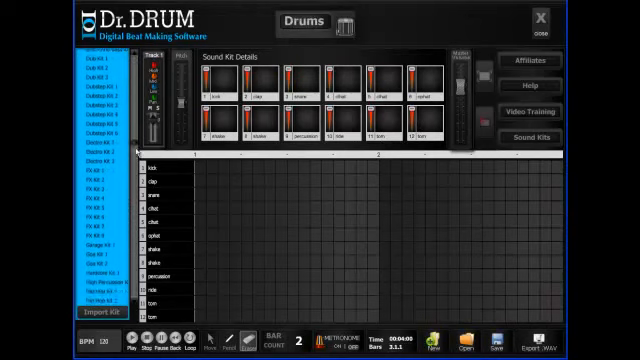
pyautogui.scroll(-3)
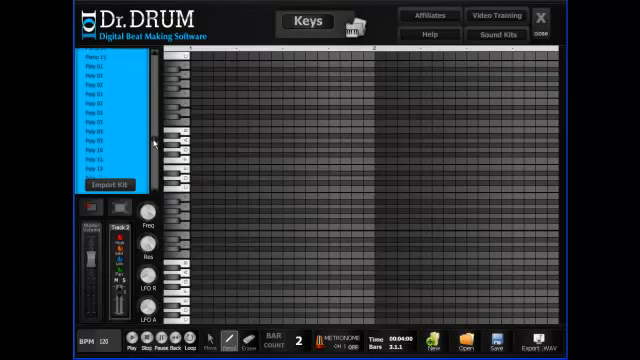
# Scroll the keys kit list and start Import Kit, showing the Browse For Folder dialog.
pyautogui.scroll(-3)
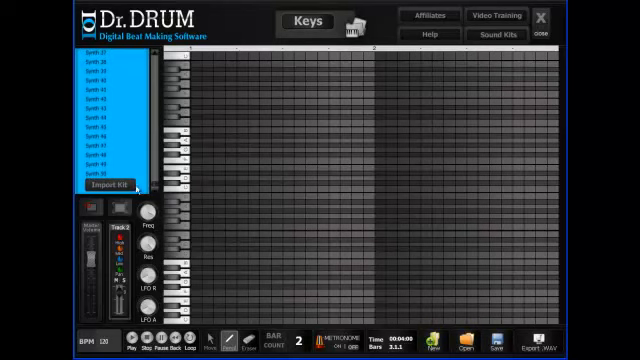
pyautogui.click(100, 184)
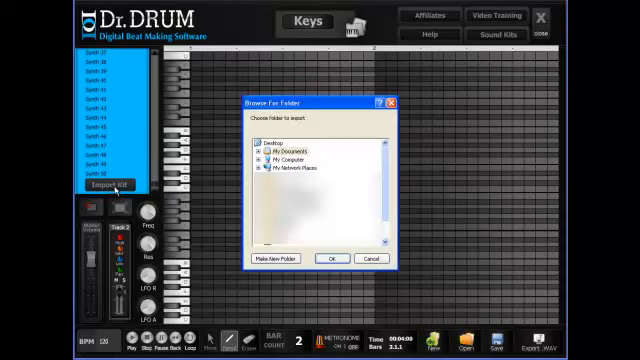